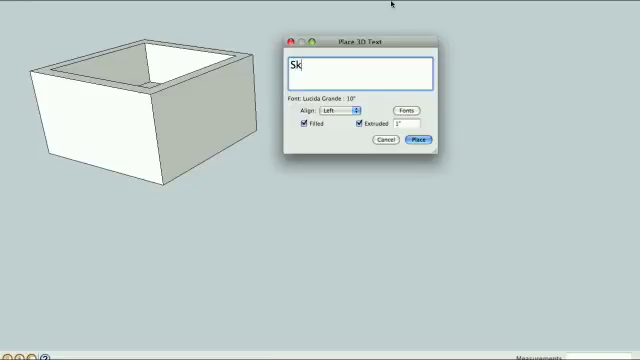
Step: Place the 3D text 'Sketchup for Woodworkers' beside the open box
type("etchup for Woodwo")
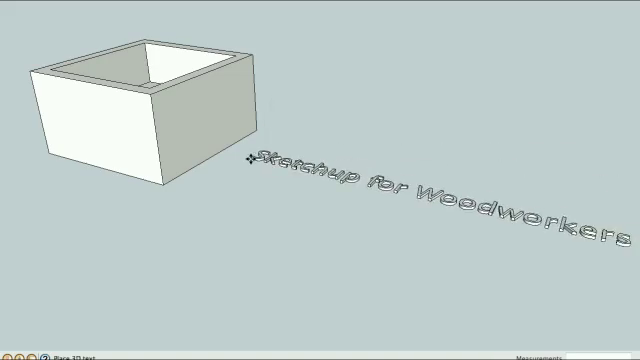
left_click(330, 168)
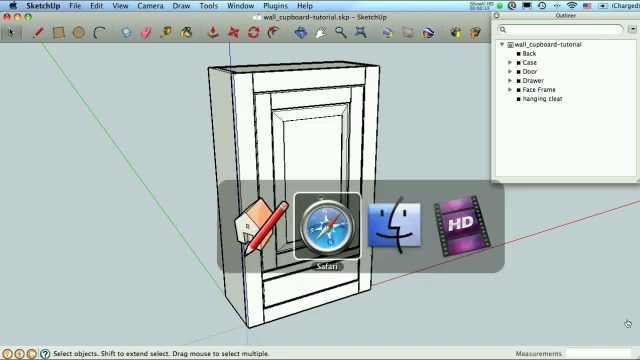
Step: Switch back to the wall cupboard tutorial model
left_click(324, 230)
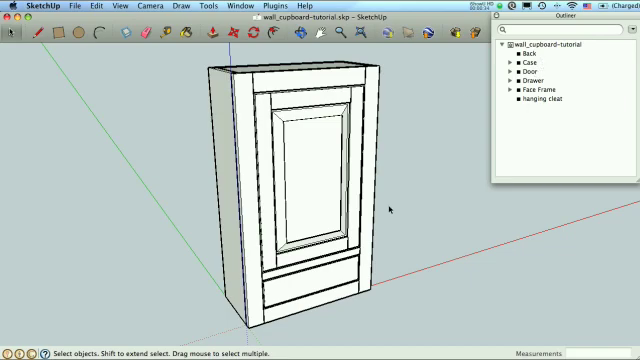
mouse_move(432, 206)
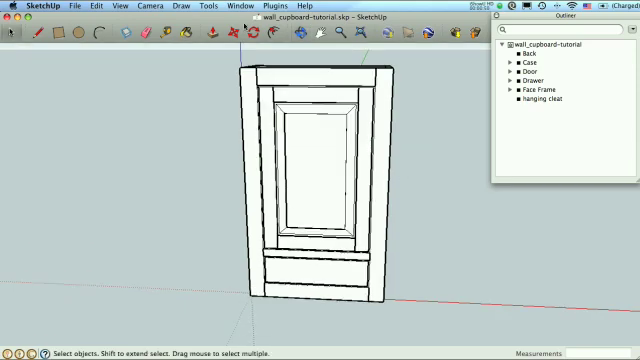
Step: Add a height dimension down the right side of the cupboard front with the Dimension tool
left_click(204, 8)
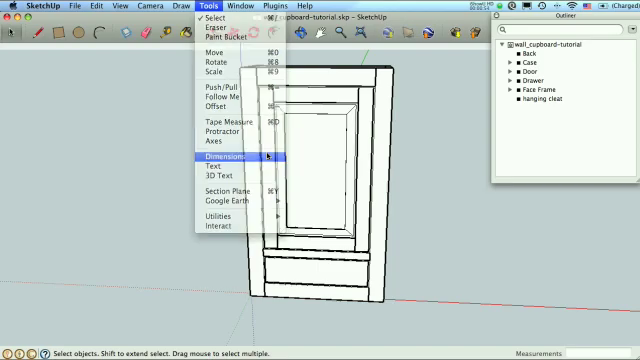
left_click(228, 156)
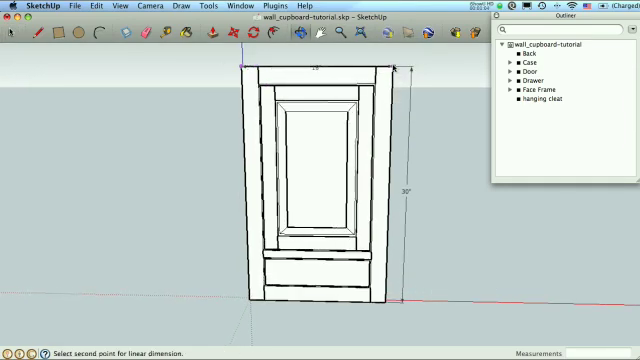
left_click(390, 52)
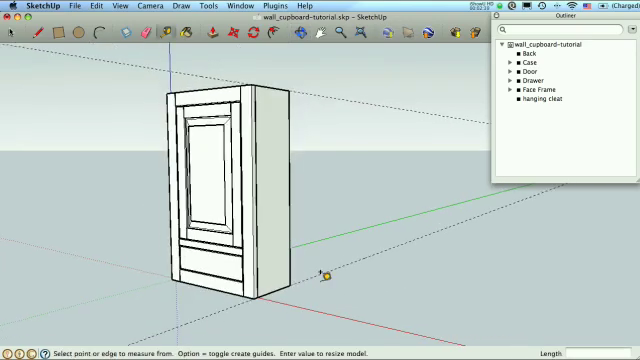
left_click(132, 8)
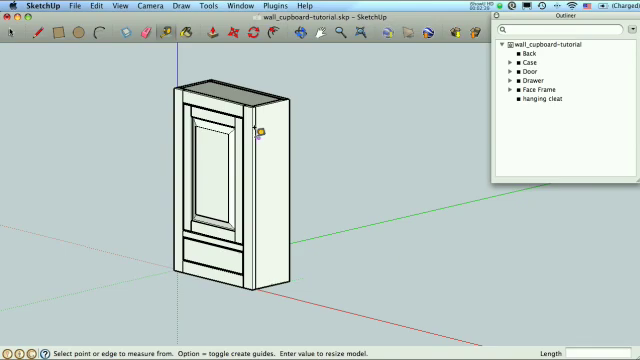
mouse_move(412, 180)
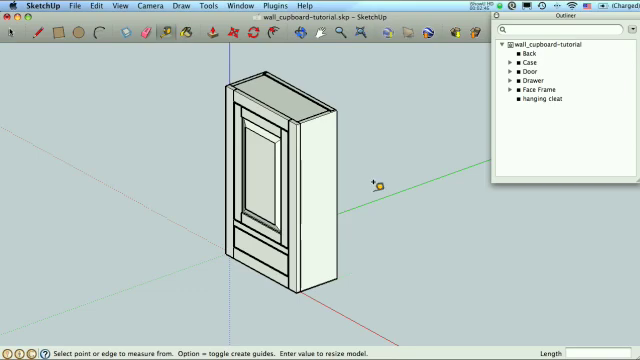
mouse_move(230, 56)
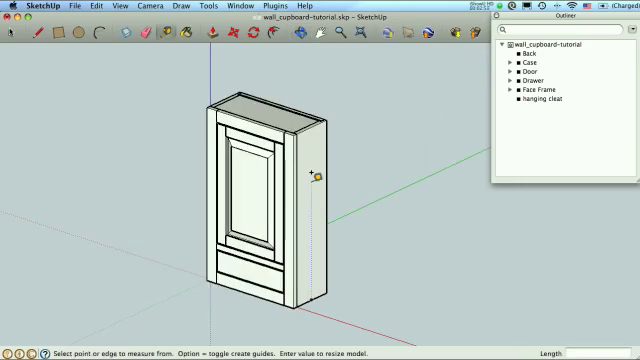
Step: View the cupboard from the top, then straight-on from the front as a flat elevation
left_click(146, 8)
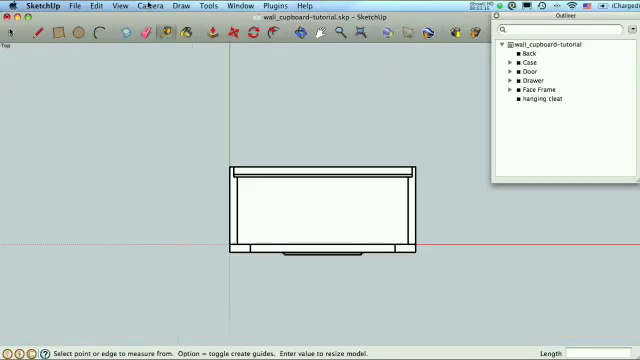
left_click(148, 8)
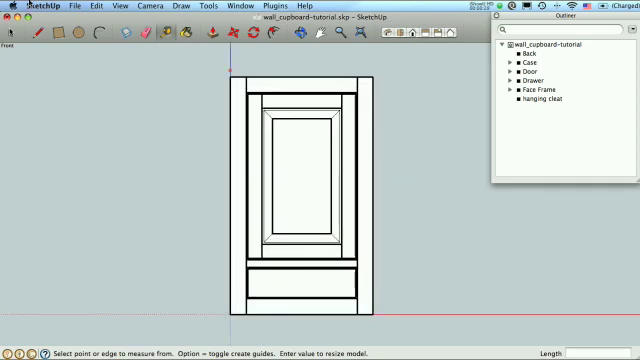
Step: Dimension the cupboard's overall top width and its right-side height on the front elevation
left_click(208, 8)
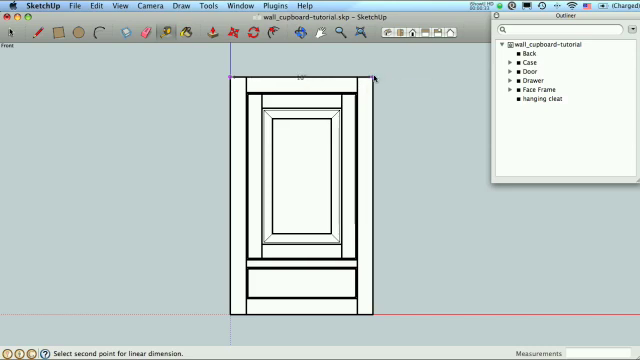
left_click(374, 72)
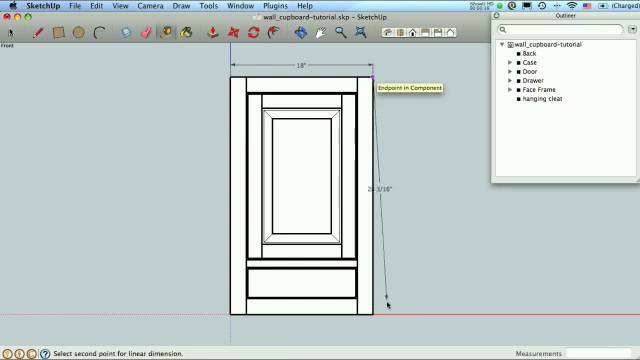
left_click(388, 306)
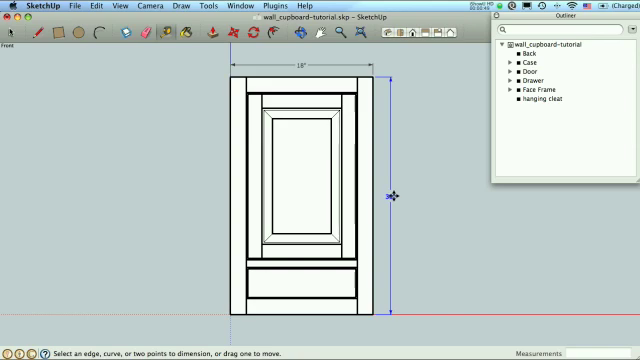
left_click(394, 196)
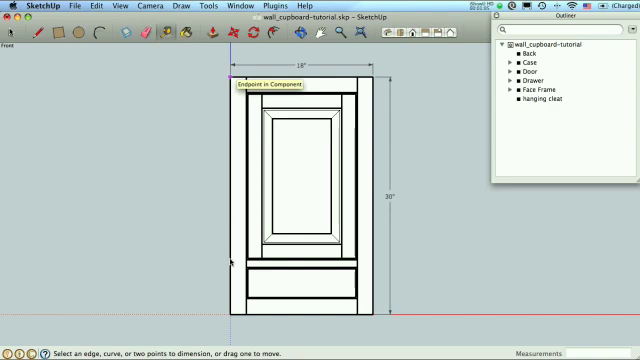
mouse_move(296, 268)
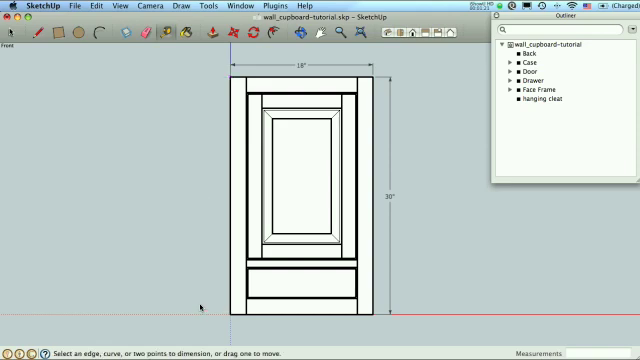
mouse_move(296, 118)
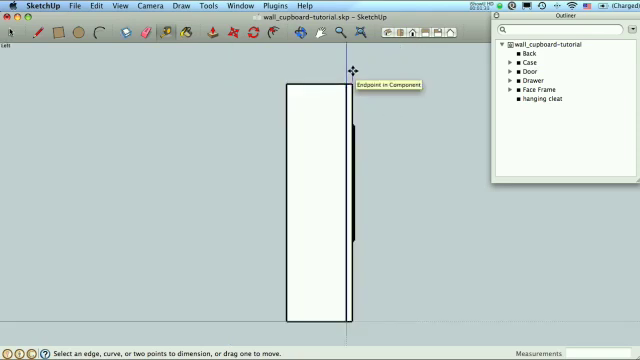
mouse_move(382, 110)
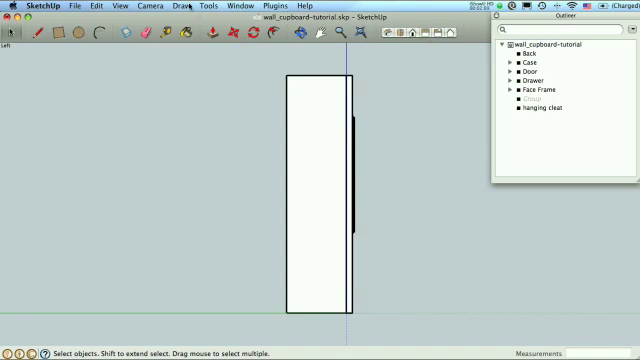
Step: Start a depth dimension from the bottom corner of the side elevation
left_click(180, 8)
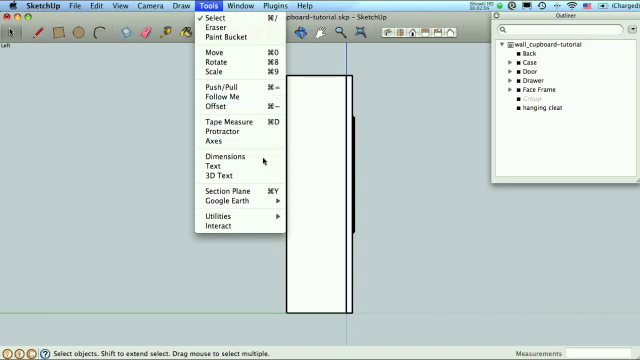
left_click(220, 156)
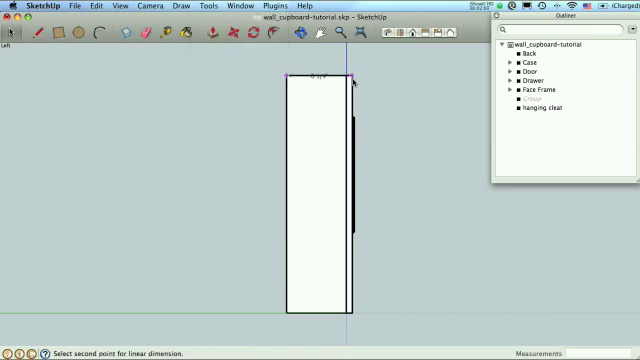
left_click(348, 82)
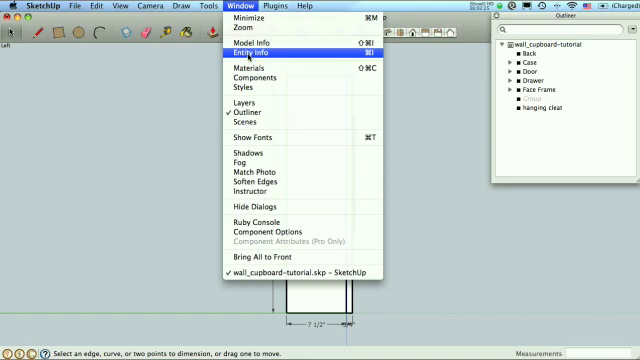
Step: Set the depth dimension's text outside its extension lines and choose its end mark style in Entity Info
left_click(252, 50)
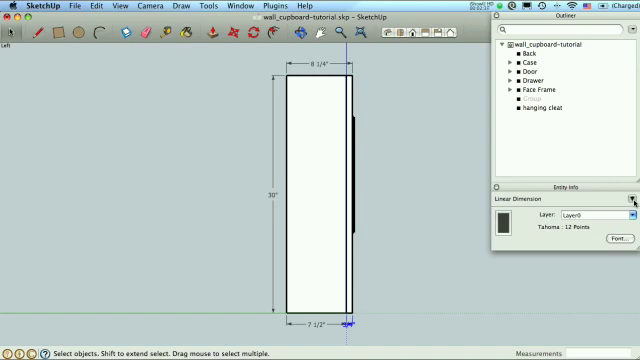
left_click(632, 200)
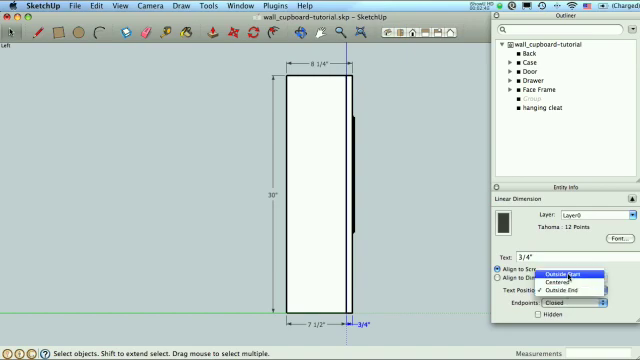
left_click(560, 268)
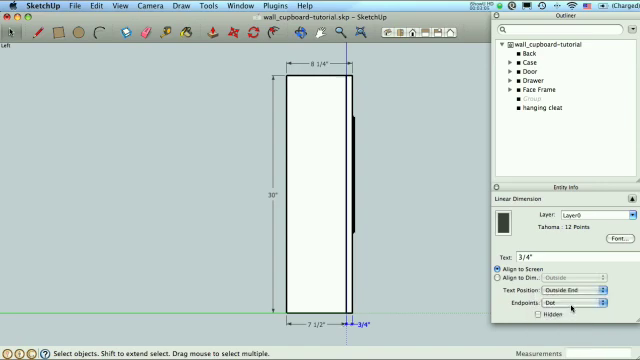
left_click(572, 300)
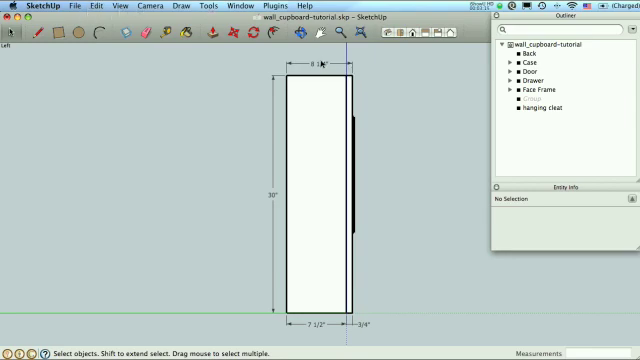
Step: Move the small width dimension below the side view and select the 30" height dimension
left_click(316, 66)
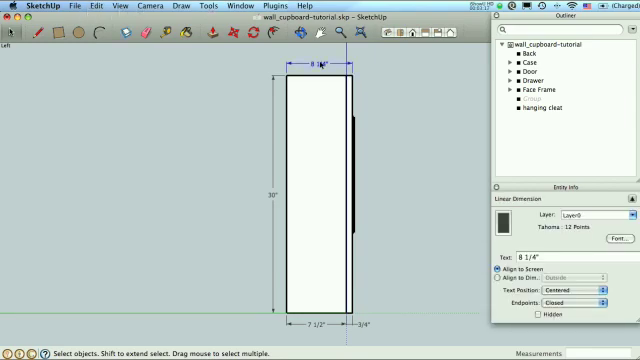
left_click(208, 8)
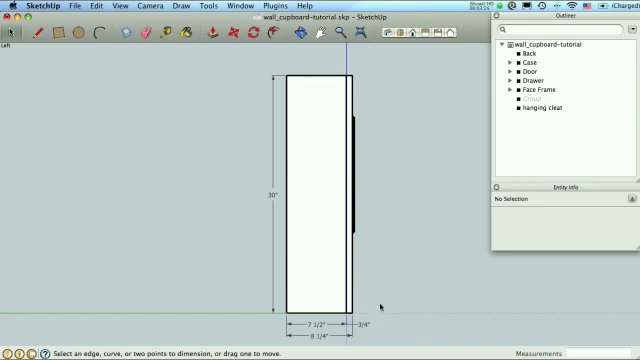
mouse_move(426, 268)
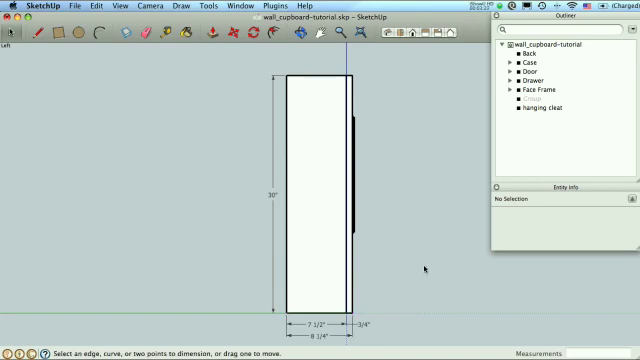
left_click(268, 196)
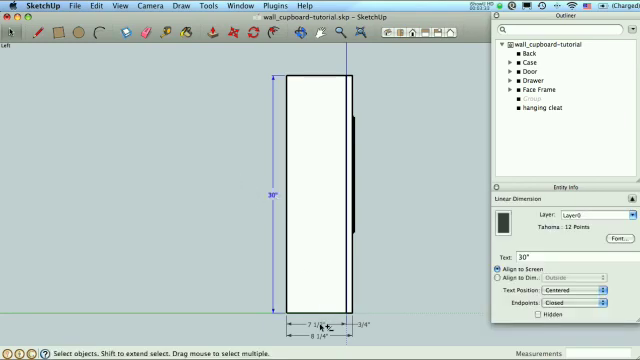
Step: Bring up the context options for the height dimension
right_click(324, 326)
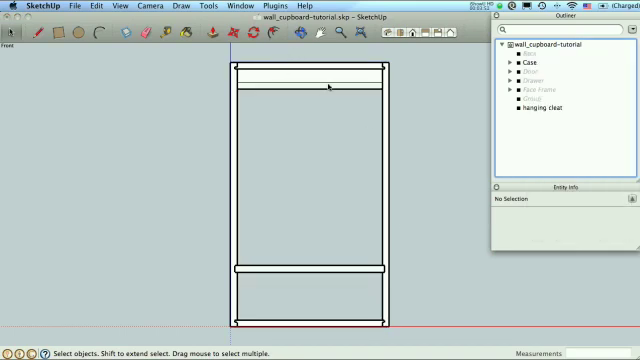
mouse_move(538, 114)
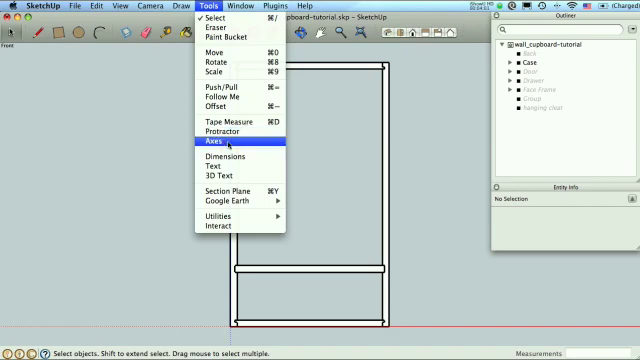
Step: Dimension the case's overall width across the top and its height beside it
left_click(210, 144)
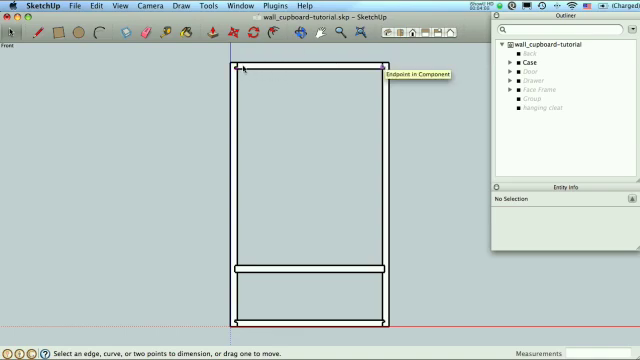
left_click(224, 70)
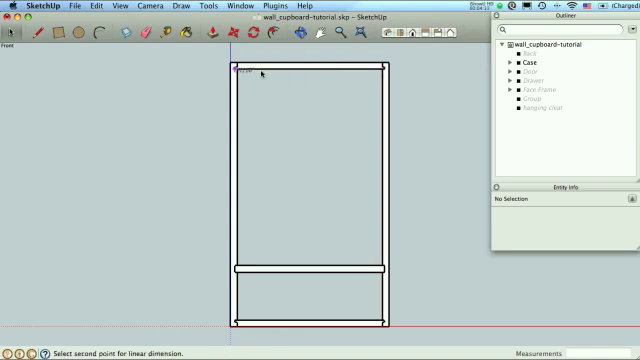
mouse_move(386, 72)
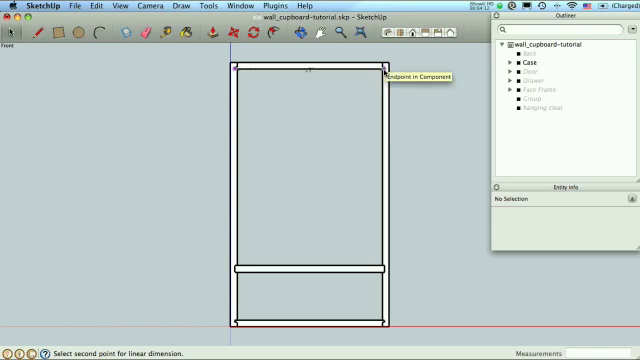
left_click(380, 56)
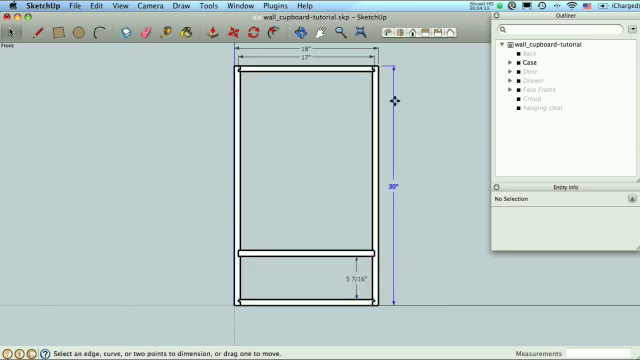
left_click(374, 70)
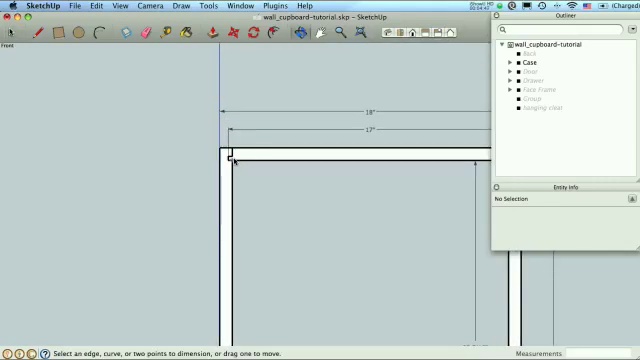
Step: Add 3/4" thickness dimensions to the top panel and lower shelf with text at Outside End and endpoint marks
left_click(230, 158)
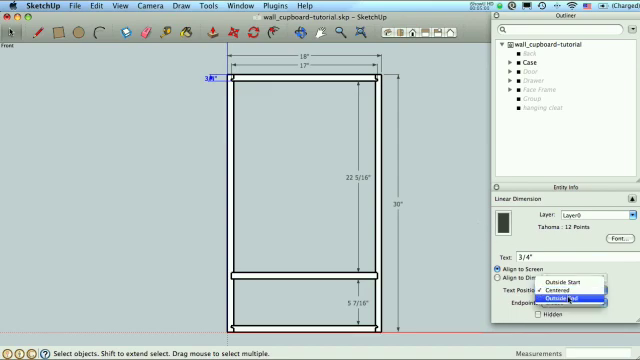
left_click(580, 298)
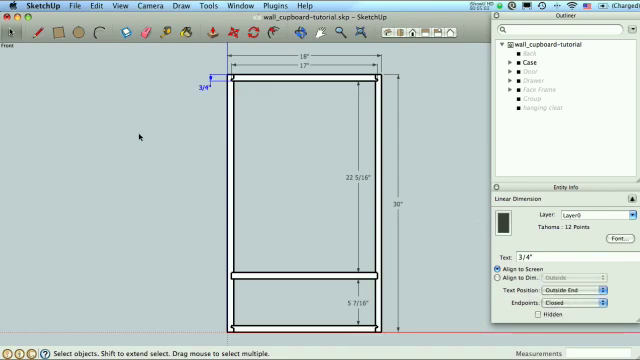
mouse_move(466, 216)
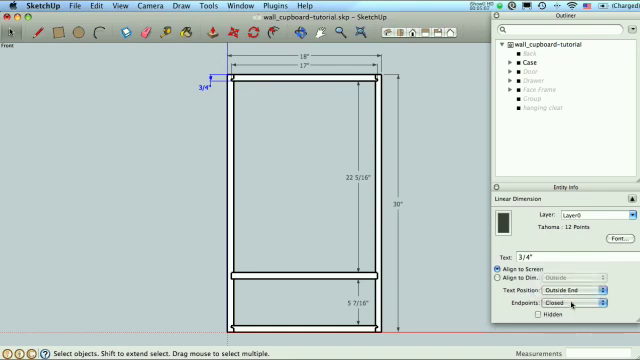
left_click(584, 300)
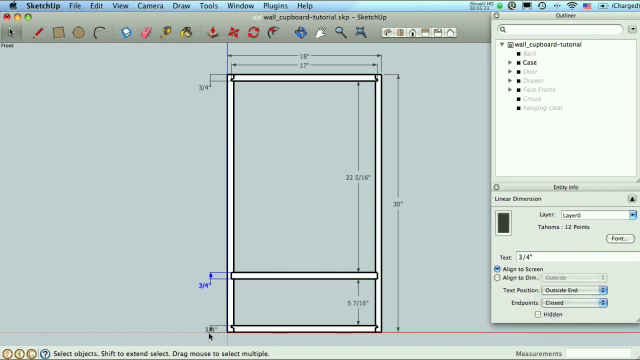
left_click(580, 290)
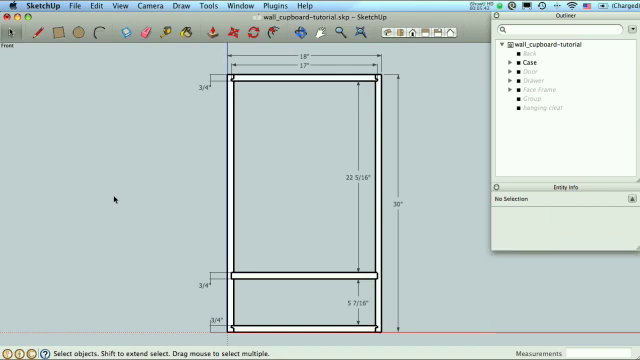
mouse_move(264, 164)
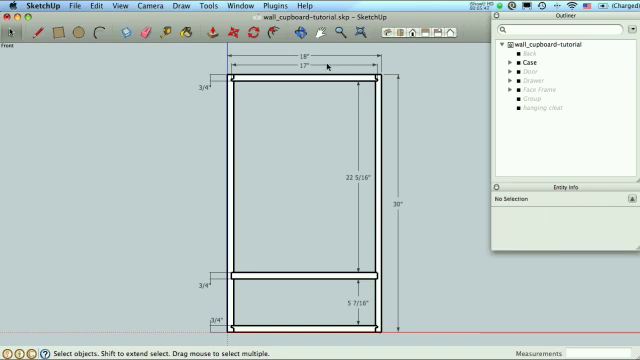
Step: Group the six front-view dimensions into one group via Make Group
left_click(202, 92)
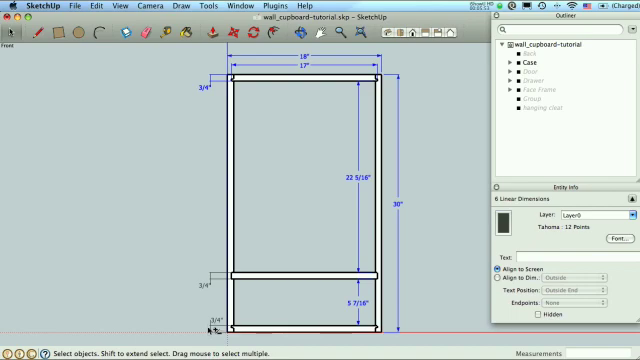
right_click(204, 296)
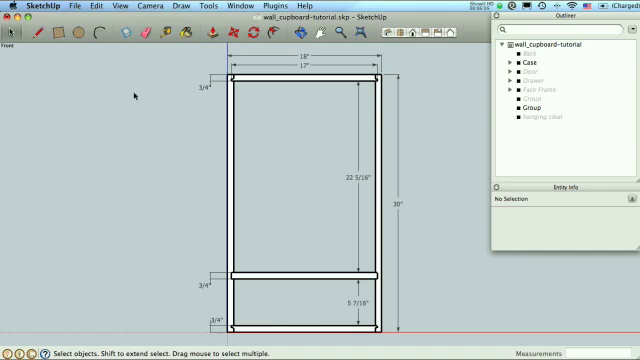
mouse_move(568, 316)
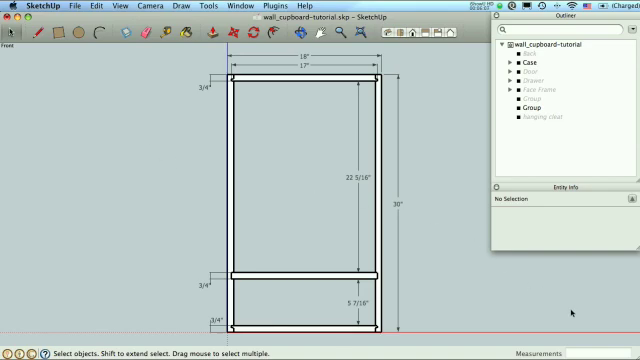
mouse_move(572, 322)
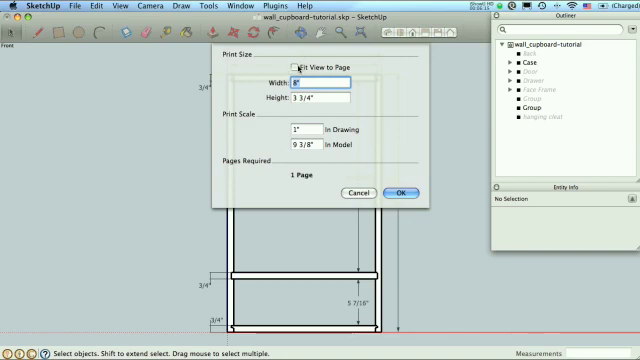
Step: Switch off Fit View to Page in the Print Size settings, review the width, and close the dialog
left_click(304, 60)
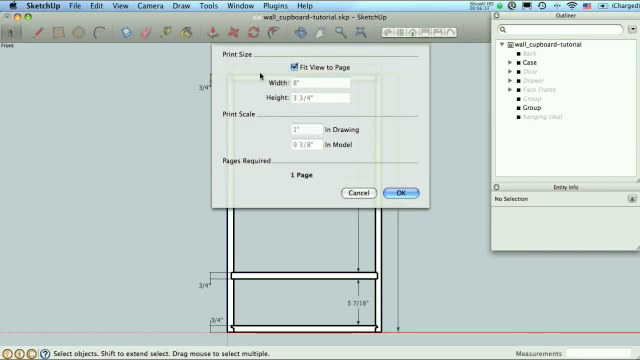
left_click(302, 66)
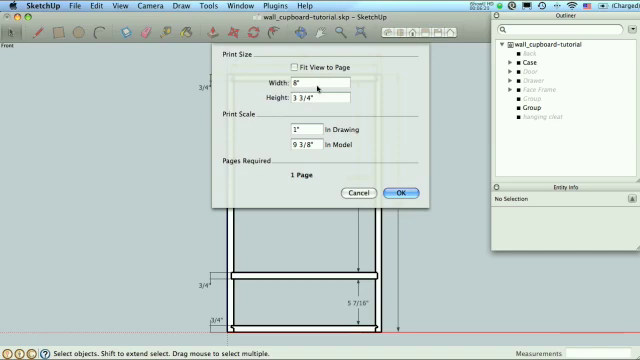
mouse_move(324, 92)
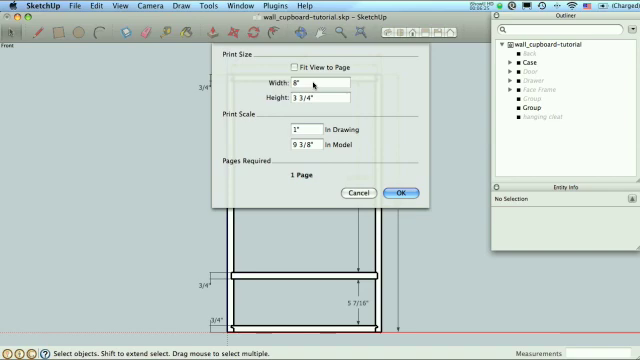
left_click(316, 84)
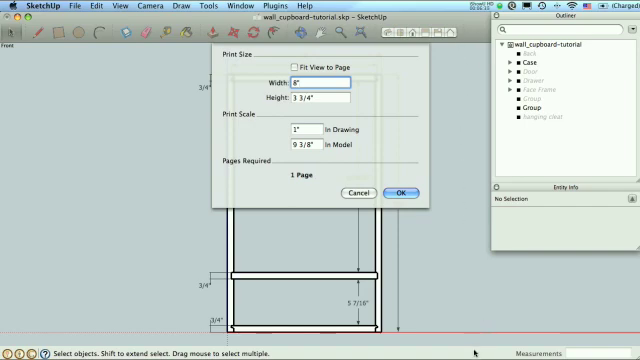
mouse_move(356, 192)
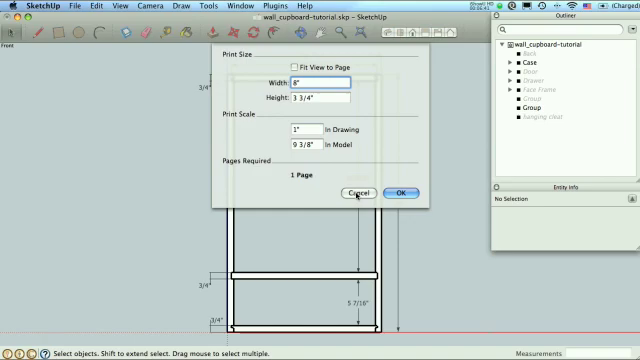
left_click(356, 192)
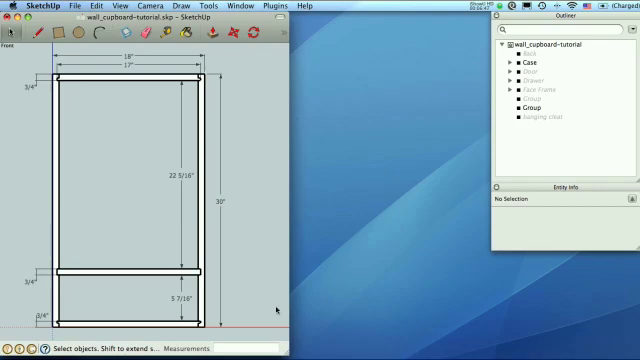
Step: Reopen Page Setup from the File menu, set the print width to 8" and close the dialog
left_click(76, 6)
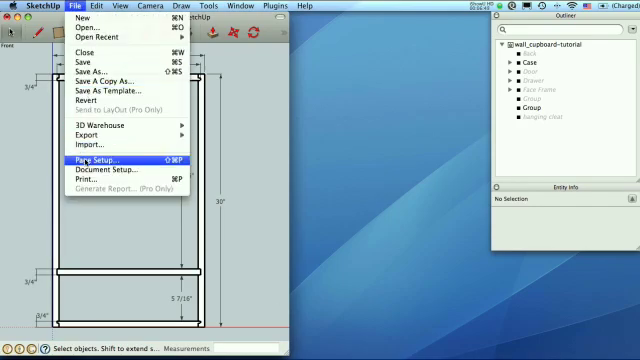
left_click(96, 160)
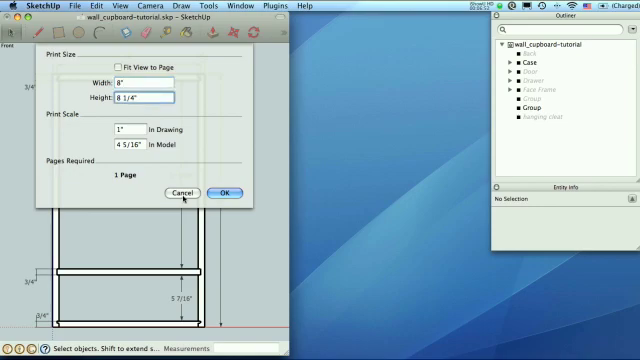
left_click(206, 192)
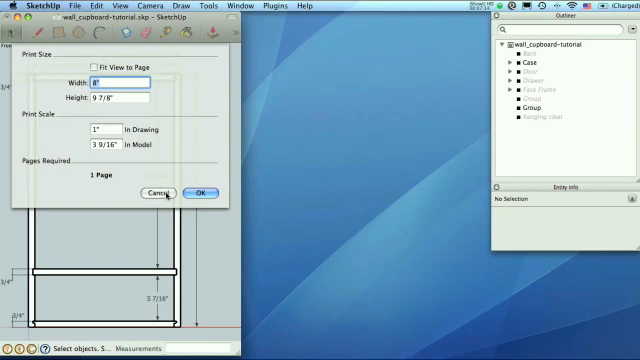
left_click(160, 192)
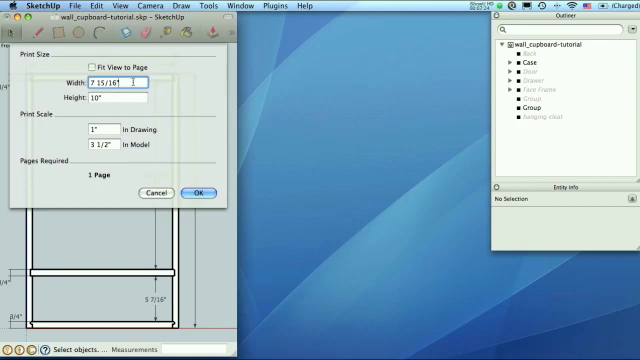
type("8\"")
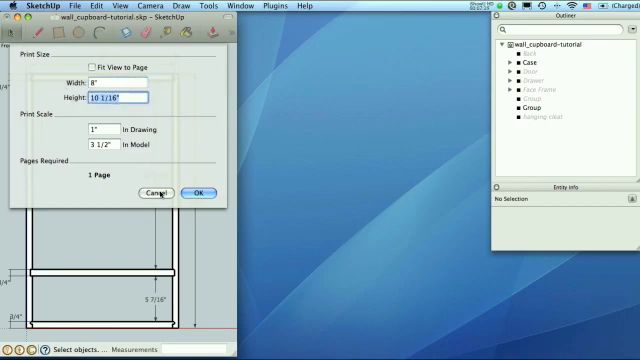
left_click(152, 196)
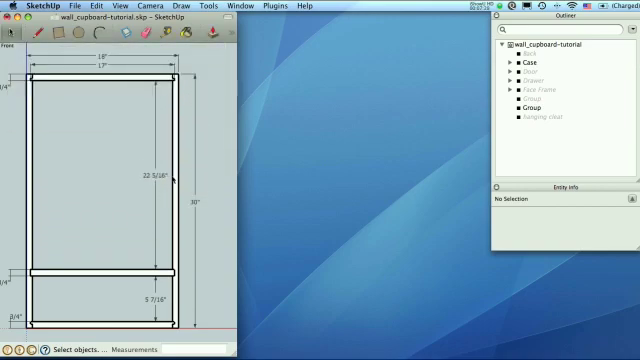
mouse_move(66, 142)
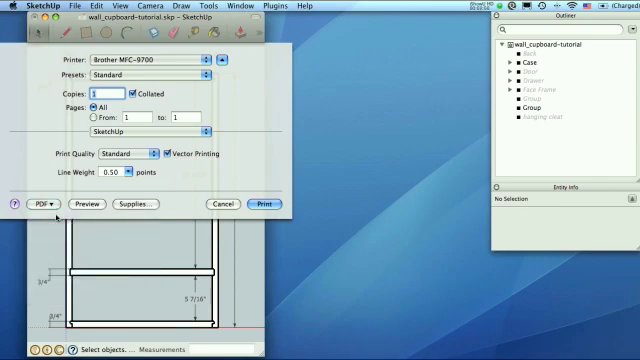
Step: Cancel the Save as PDF sheet and send the printout to a PDF preview instead
left_click(40, 204)
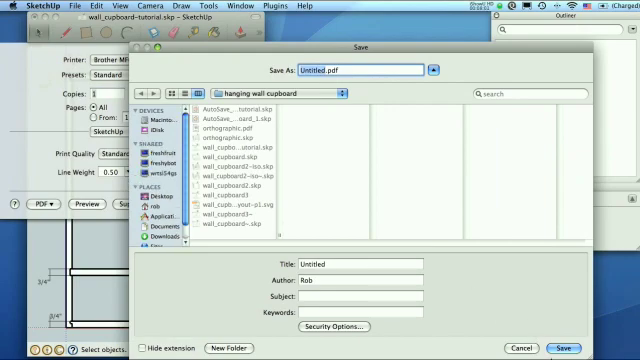
left_click(524, 342)
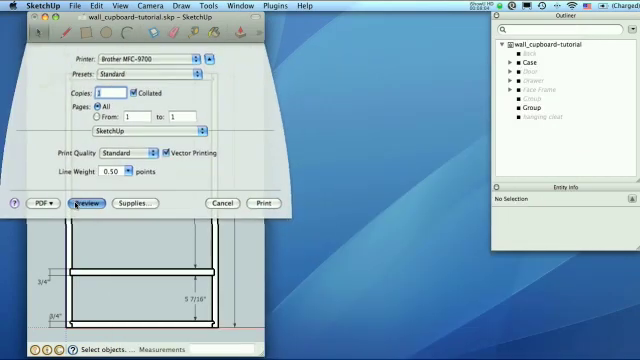
left_click(88, 204)
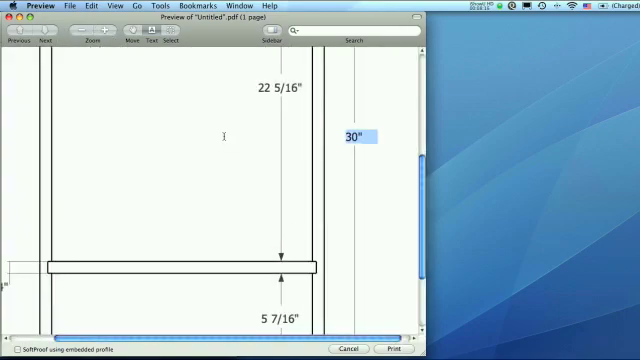
Step: Close the PDF preview of the dimensioned cupboard drawing
left_click(82, 36)
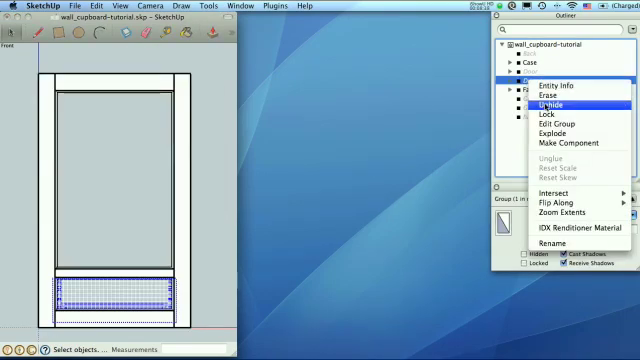
Step: Unhide the door and drawer groups in the Outliner so they show in the front view, then deselect
left_click(548, 100)
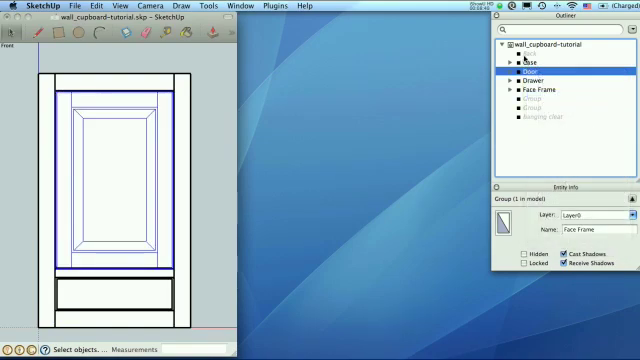
left_click(536, 56)
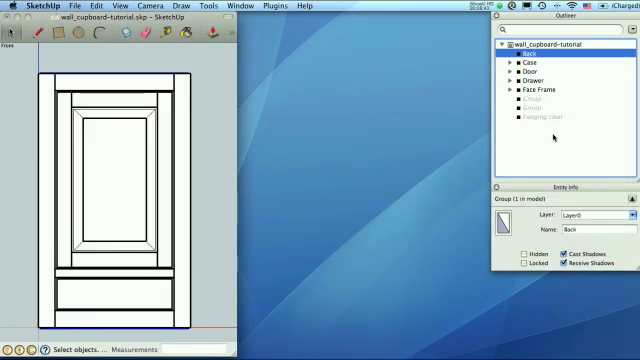
left_click(530, 102)
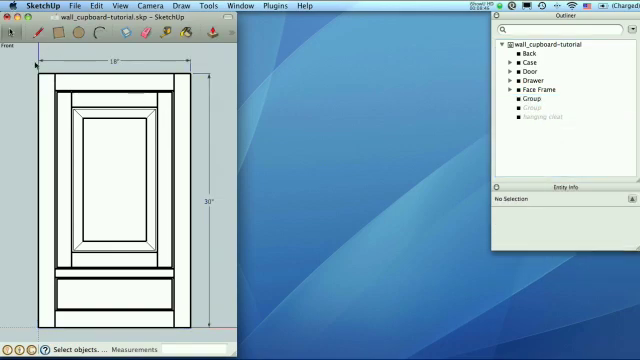
mouse_move(276, 78)
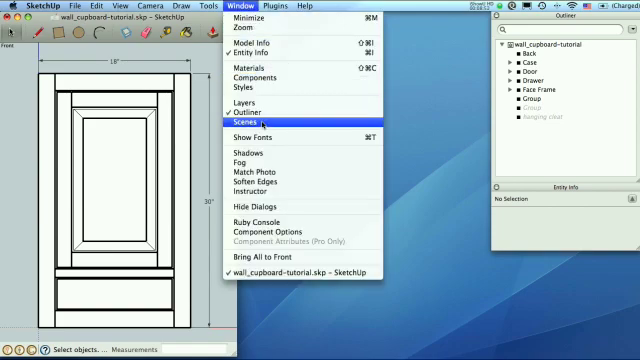
Step: Add the front view as a new scene in the Scenes panel and rename it Overview
left_click(244, 122)
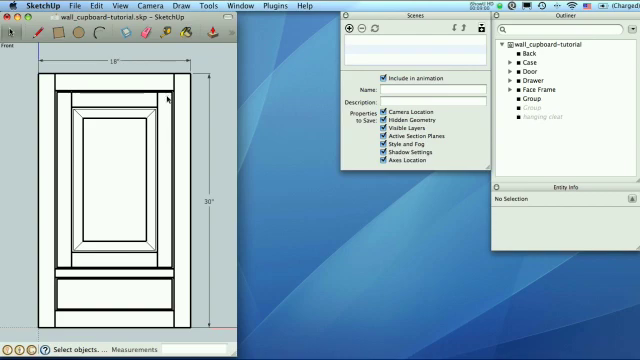
mouse_move(148, 160)
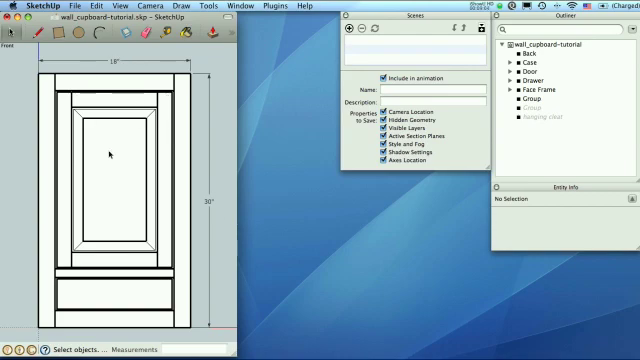
mouse_move(130, 254)
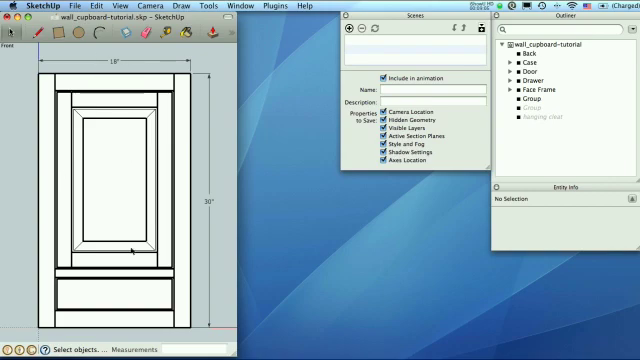
mouse_move(122, 272)
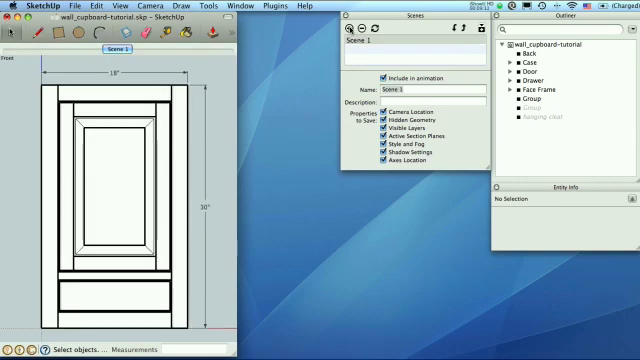
left_click(410, 88)
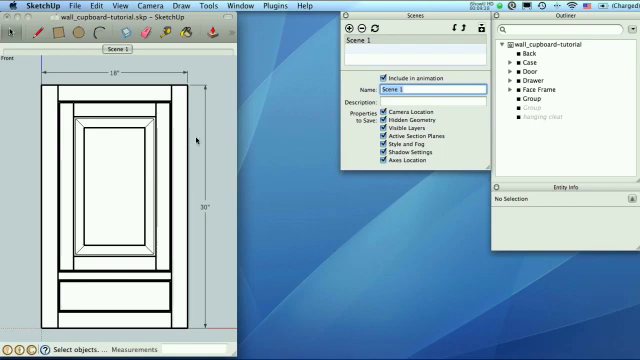
left_click(396, 88)
type("Overview")
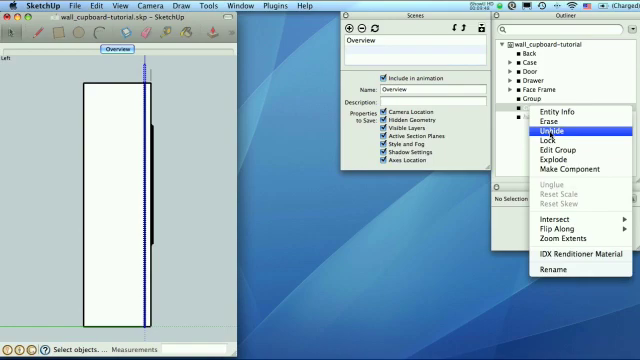
Step: Hide an unneeded part, group the side-view dimensions and save the view as a scene named Side
left_click(546, 132)
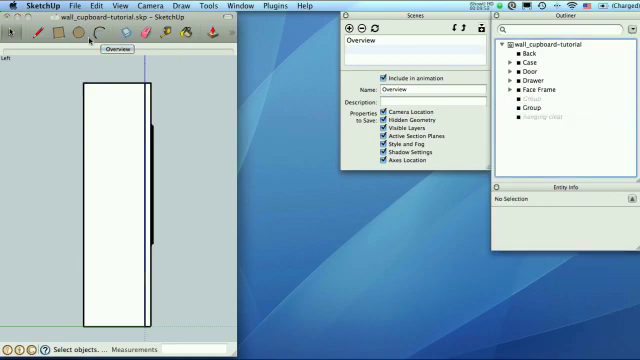
left_click(210, 6)
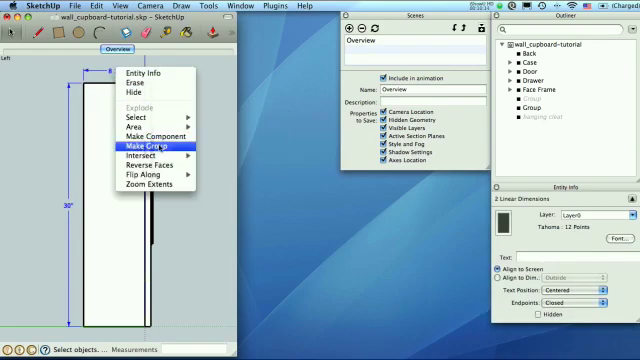
left_click(136, 148)
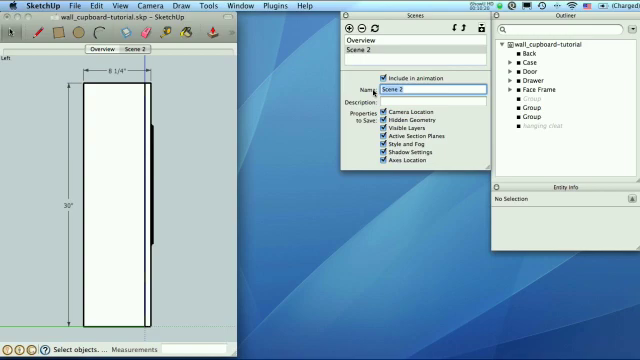
type("Side")
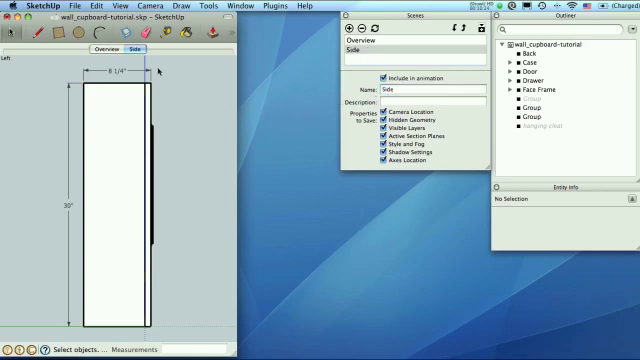
mouse_move(170, 46)
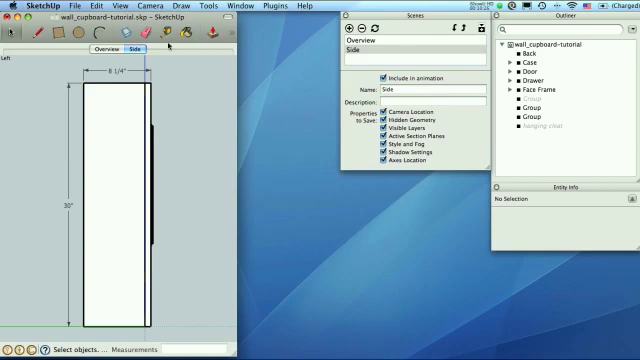
Step: From the Overview scene, untick Enable scene transitions in Model Info > Animation and edit Scene Delay
left_click(104, 50)
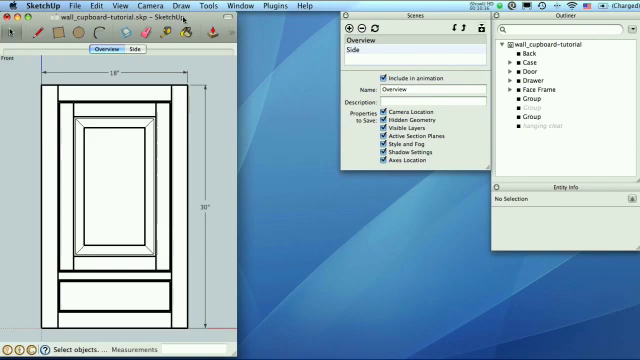
left_click(224, 8)
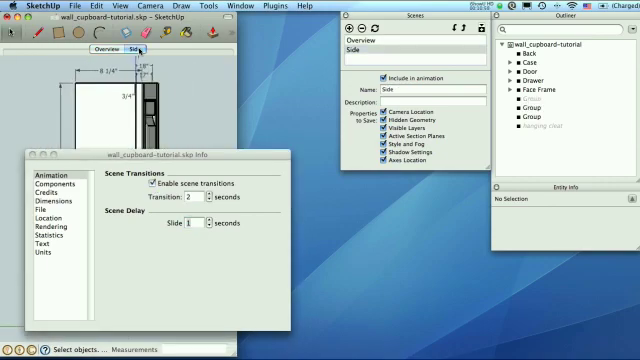
left_click(100, 48)
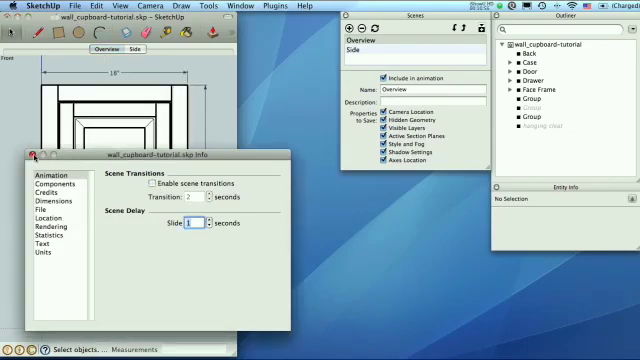
left_click(34, 154)
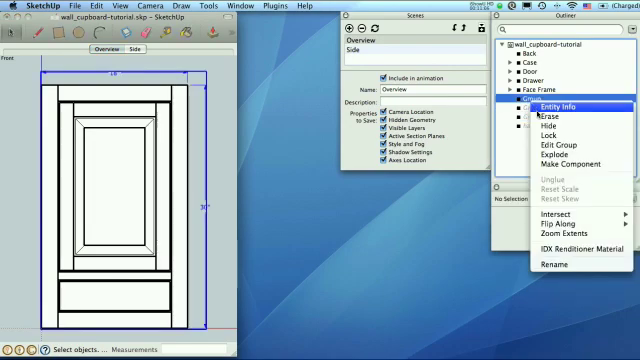
Step: Hide the door parts, unhide the case dimensions group and add a new Case scene
left_click(560, 102)
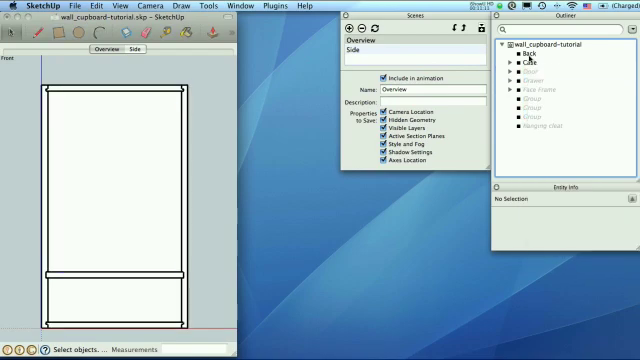
left_click(540, 98)
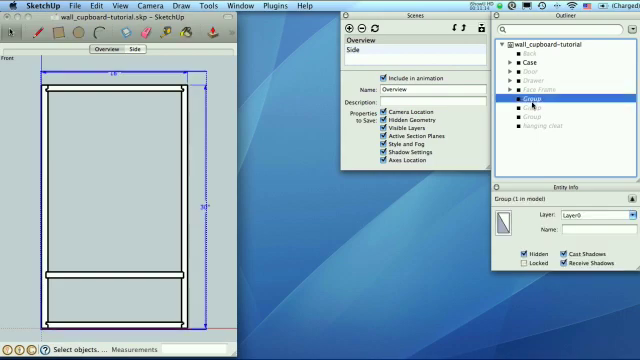
right_click(536, 100)
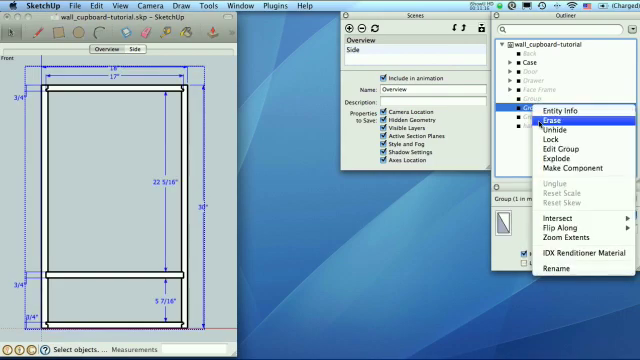
left_click(564, 112)
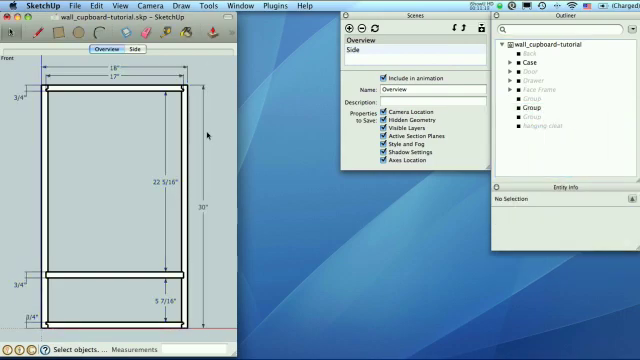
left_click(356, 28)
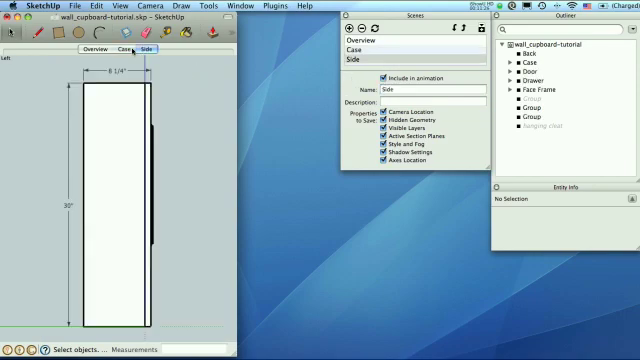
mouse_move(124, 48)
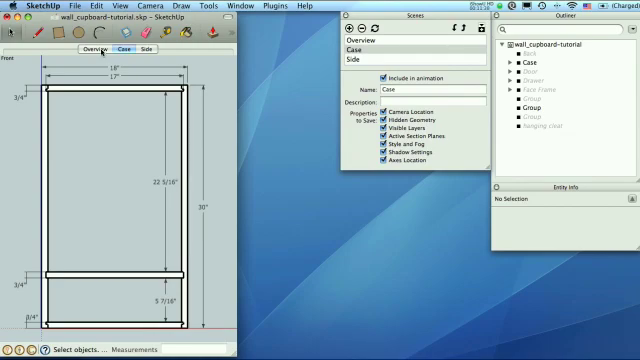
Step: Switch to the Case scene to view the dimensioned cupboard case framing
left_click(92, 48)
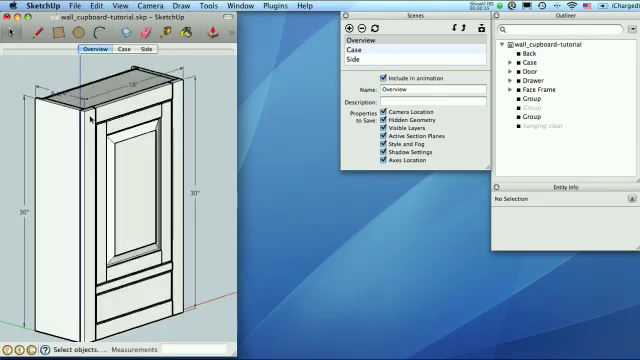
left_click(540, 88)
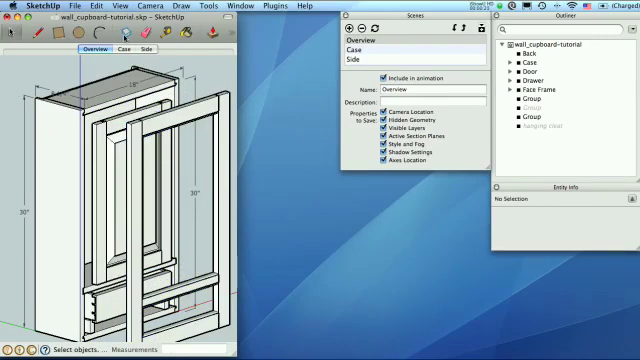
left_click(148, 48)
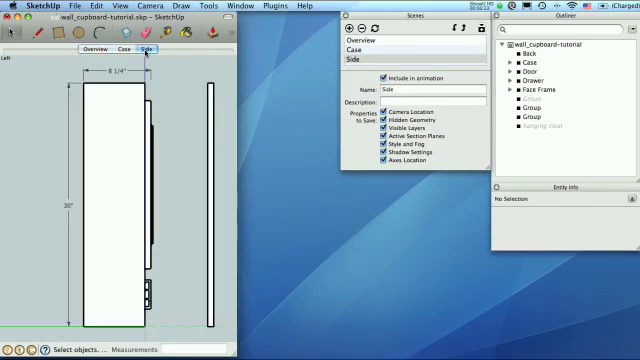
left_click(124, 48)
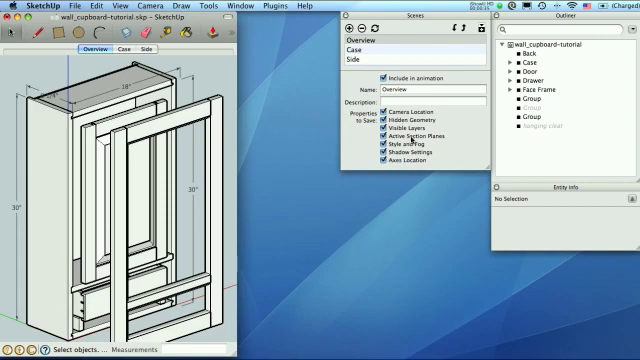
mouse_move(408, 168)
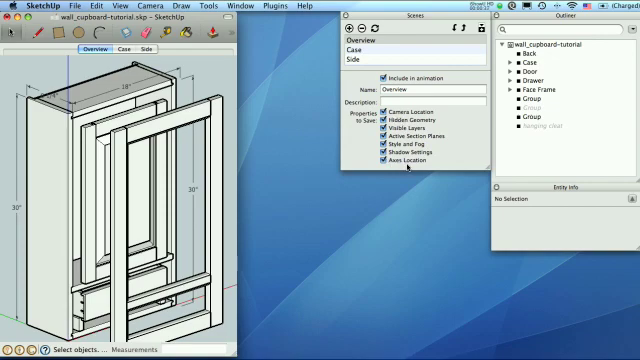